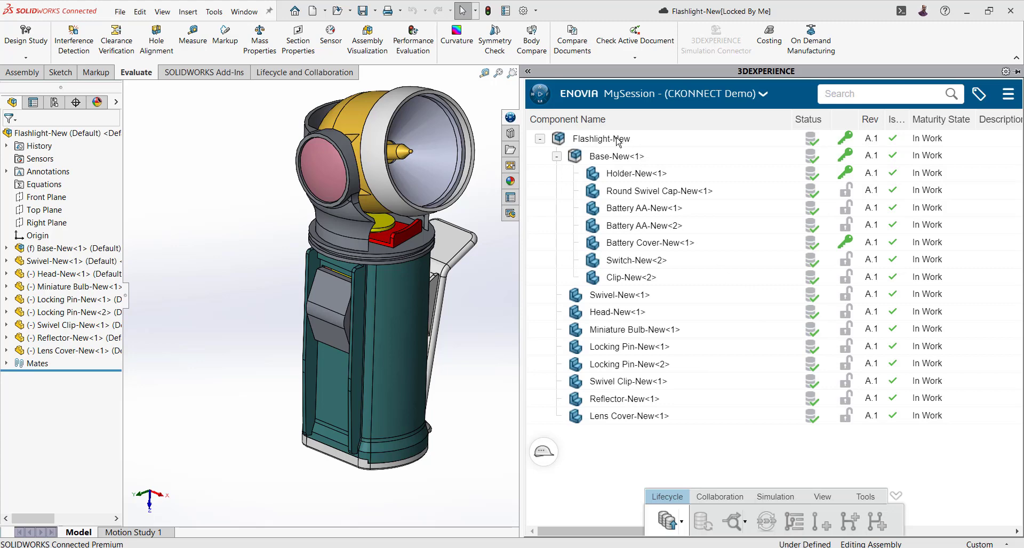
Select Flashlight-New in MySession and show the Tools options Export As Package and Import Package
left_click(601, 139)
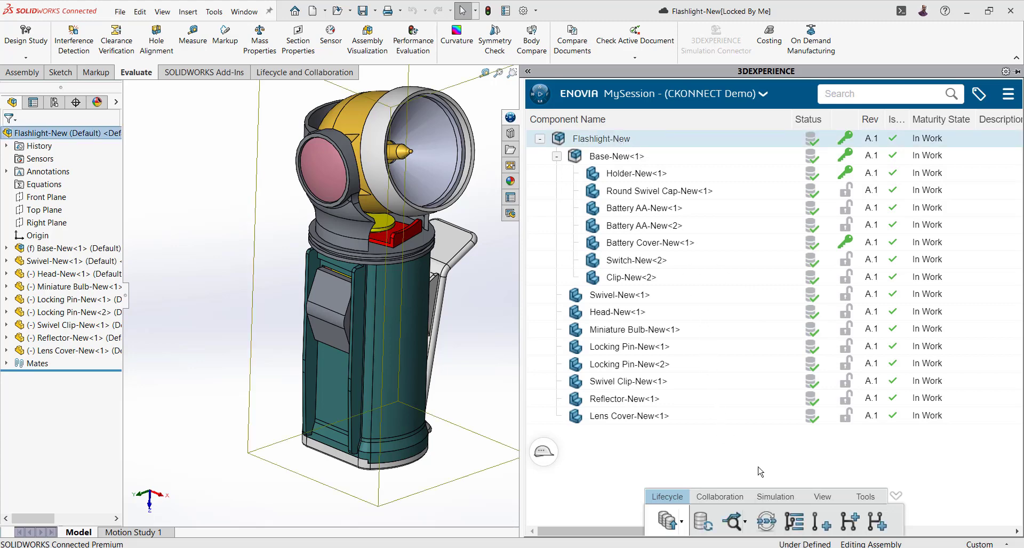
left_click(865, 497)
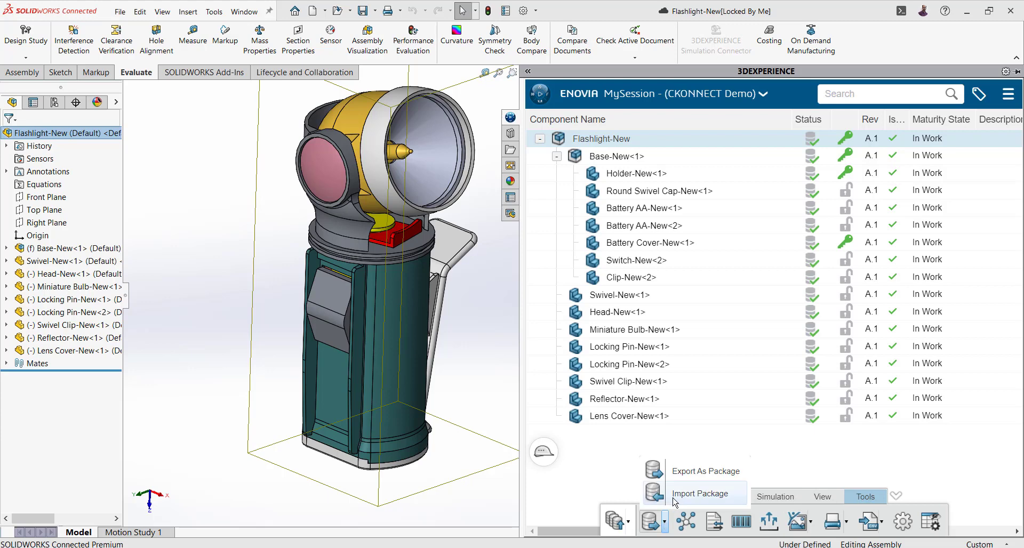
mouse_move(701, 477)
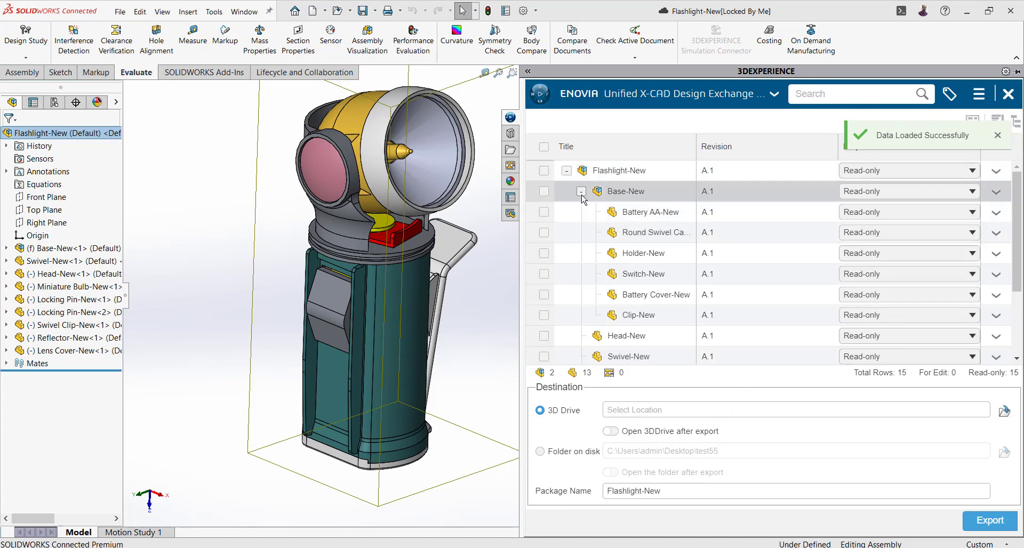
Collapse and re-expand Base-New in the export list, then tick it for editing
left_click(581, 191)
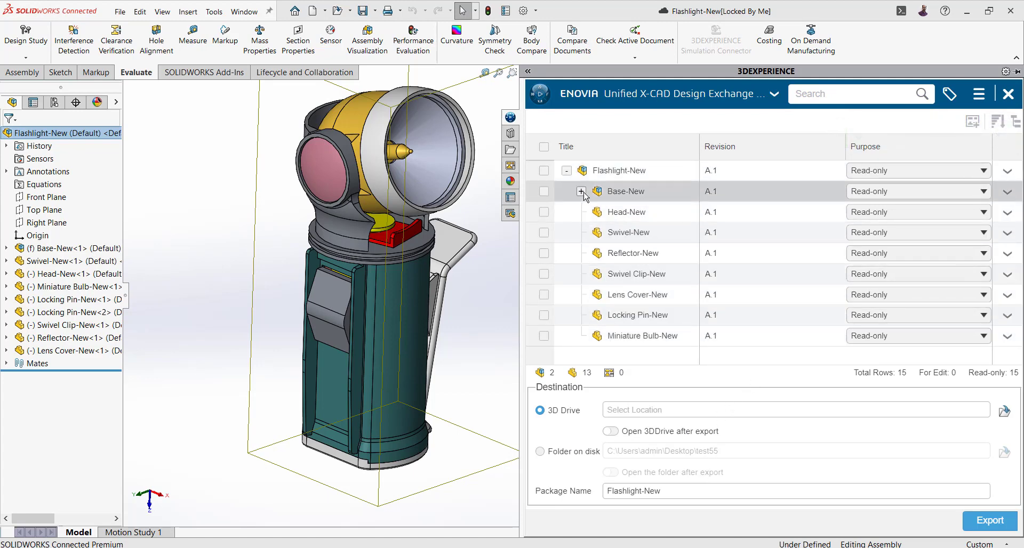
left_click(581, 191)
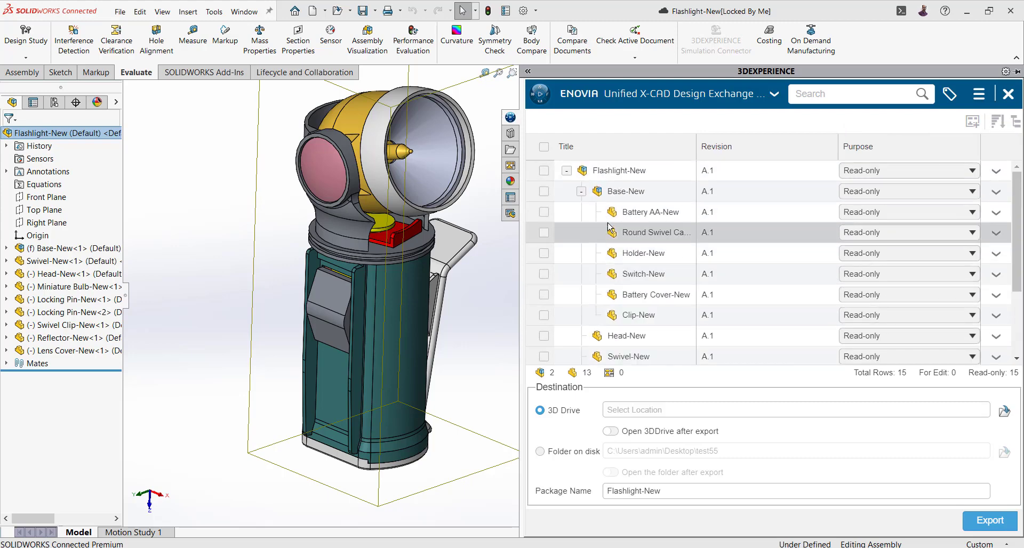
left_click(581, 191)
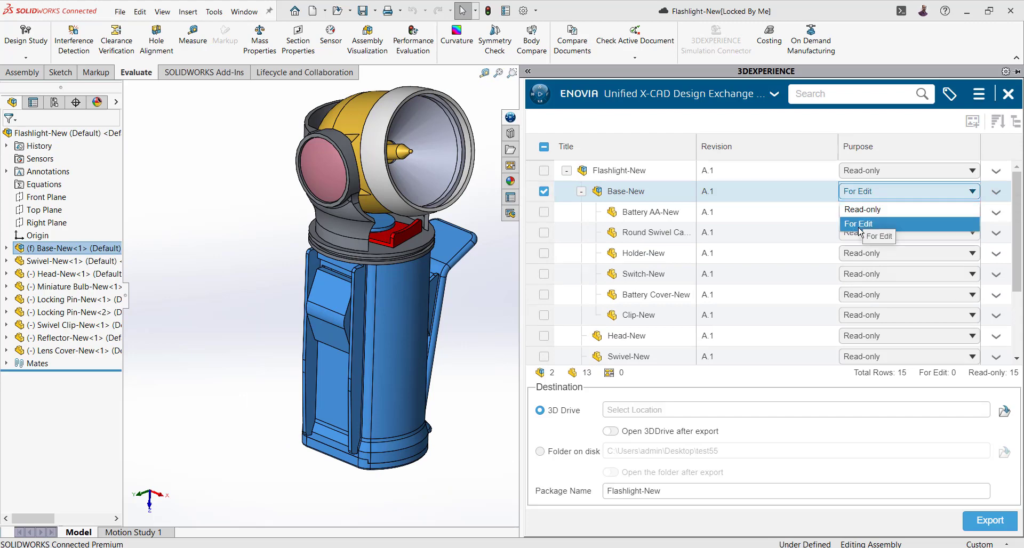
Set Base-New to For Edit and export the package to the Flashlight folder on disk
left_click(858, 224)
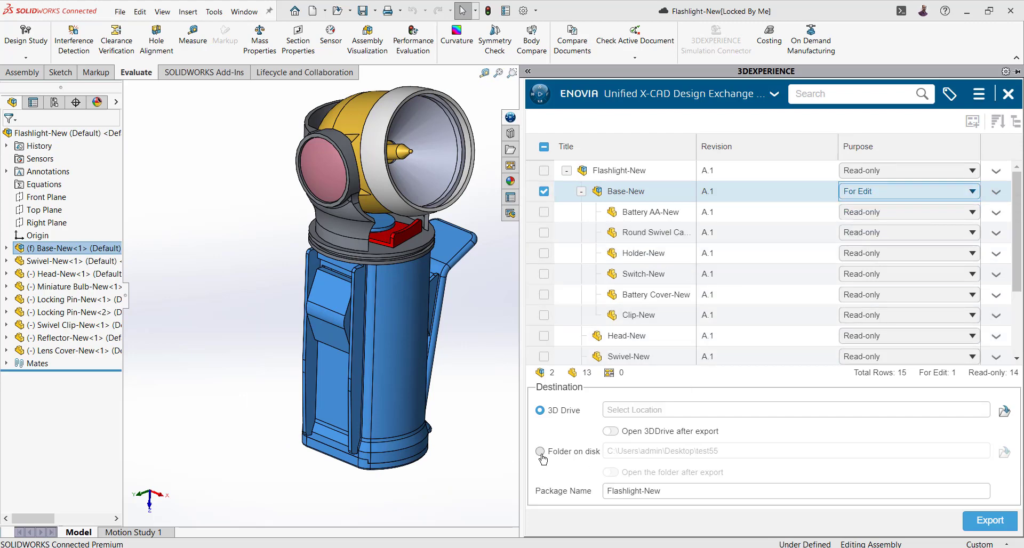
left_click(540, 451)
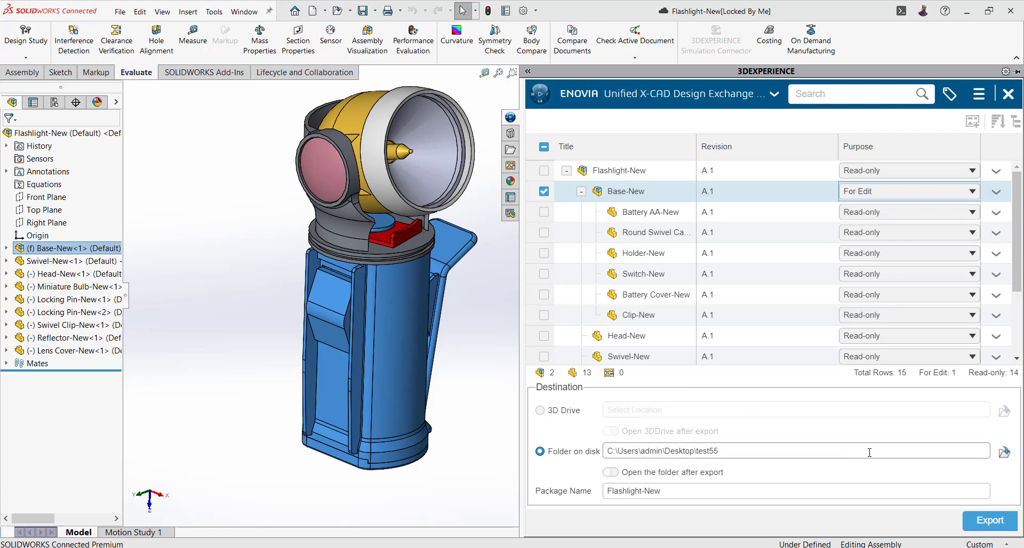
left_click(1004, 452)
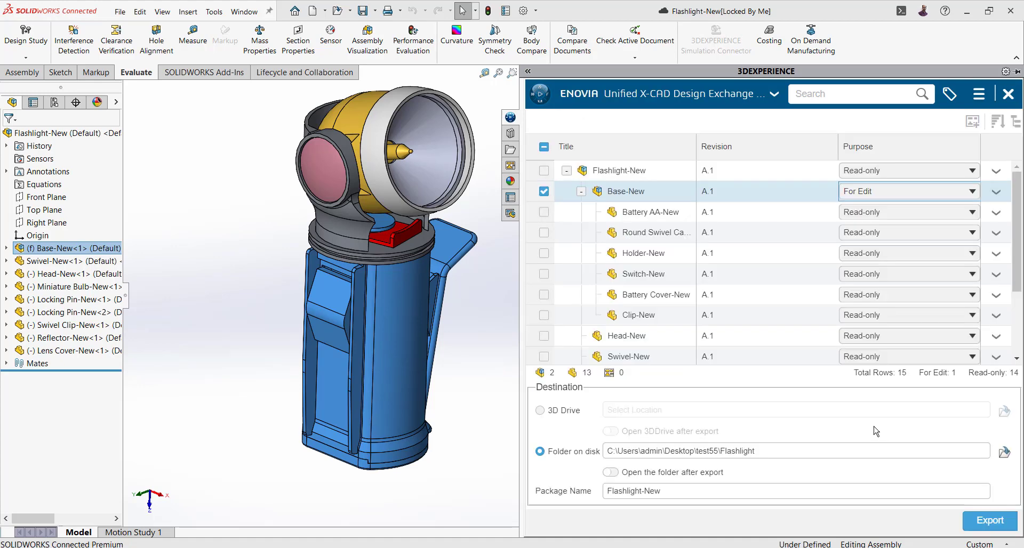
mouse_move(832, 529)
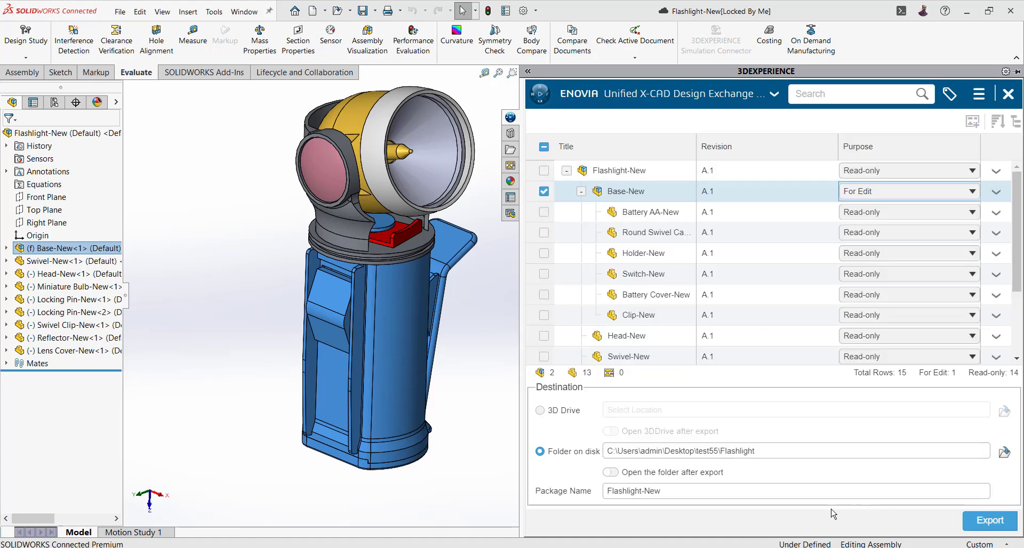
left_click(990, 520)
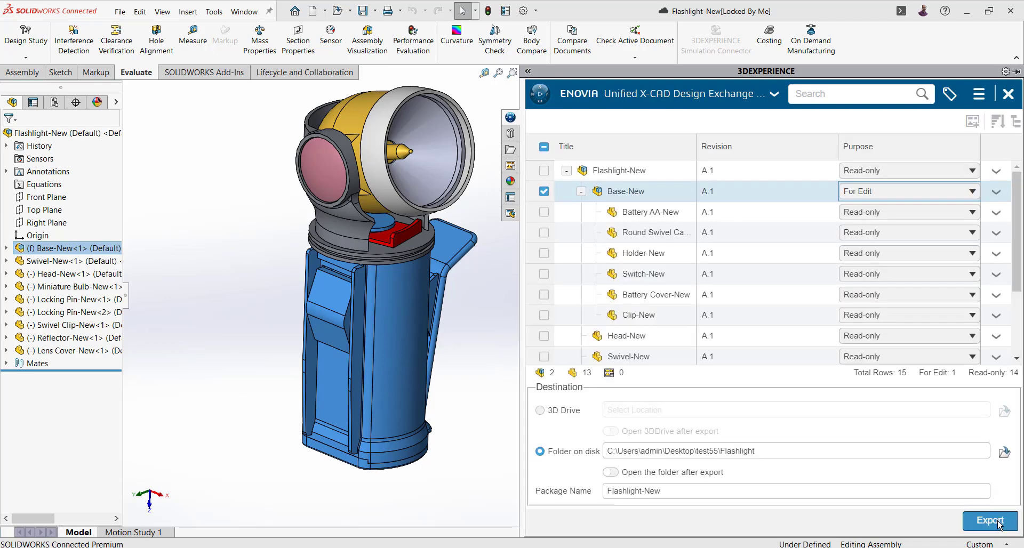
left_click(989, 520)
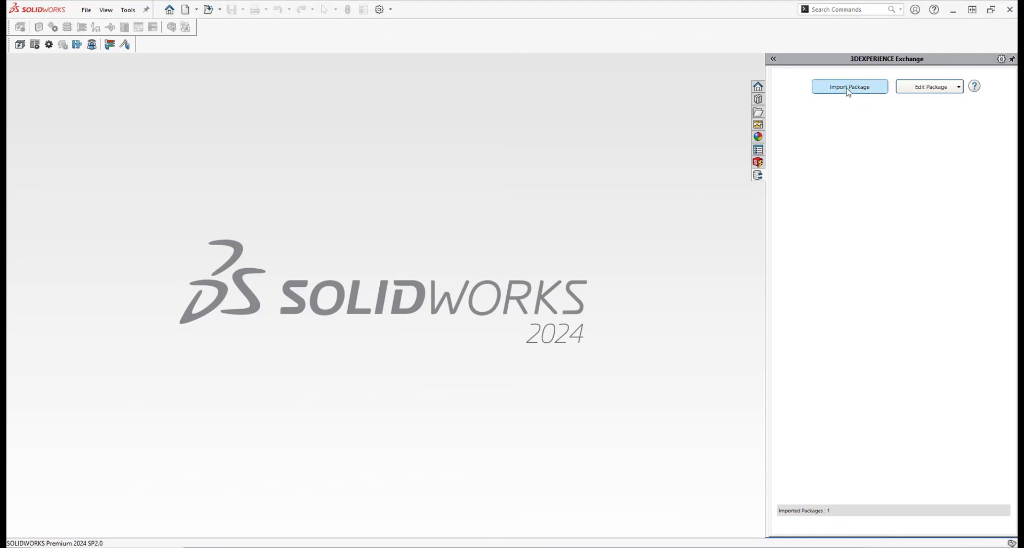
Load Flashlight-New.sldpkg from the Desktop Flashlight folder for import
left_click(850, 86)
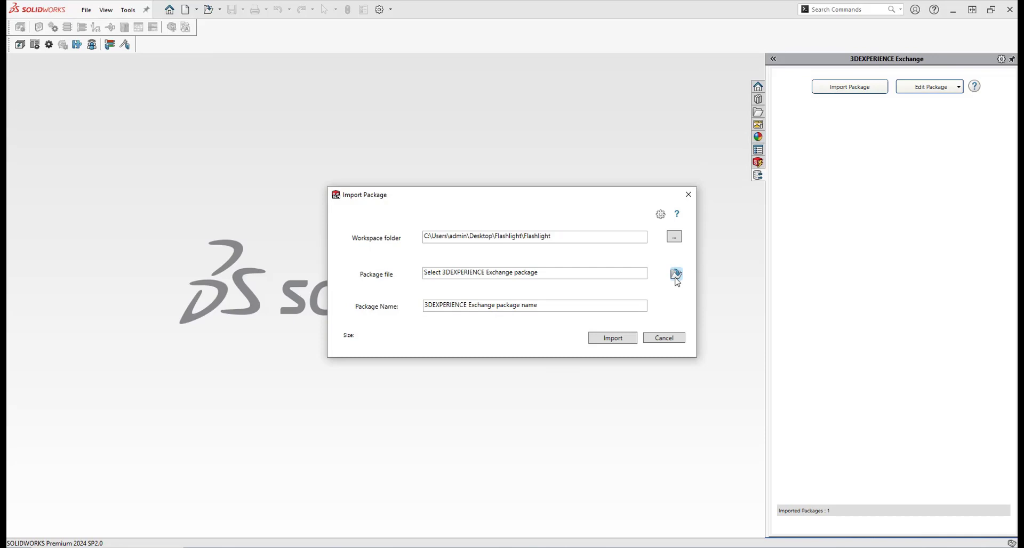
left_click(675, 274)
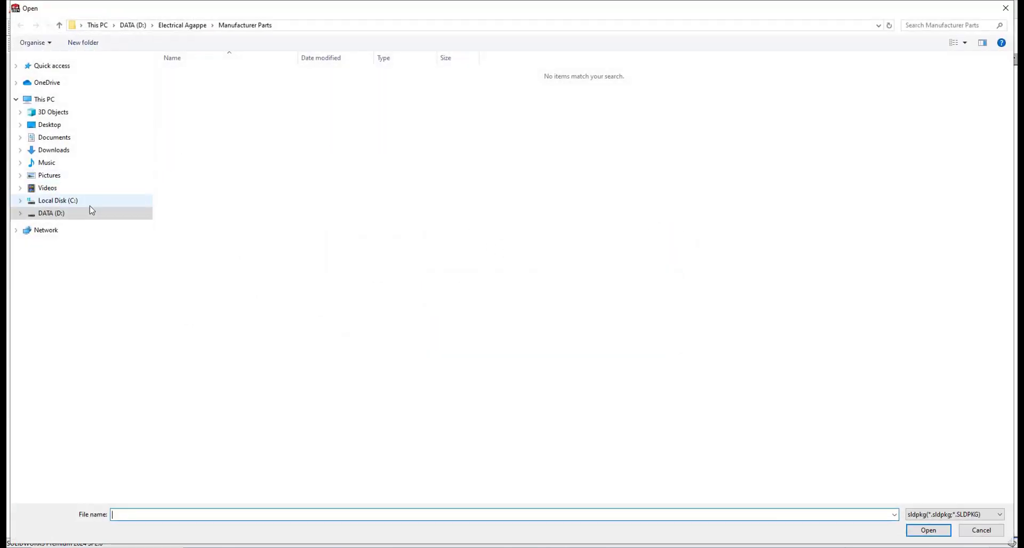
left_click(49, 125)
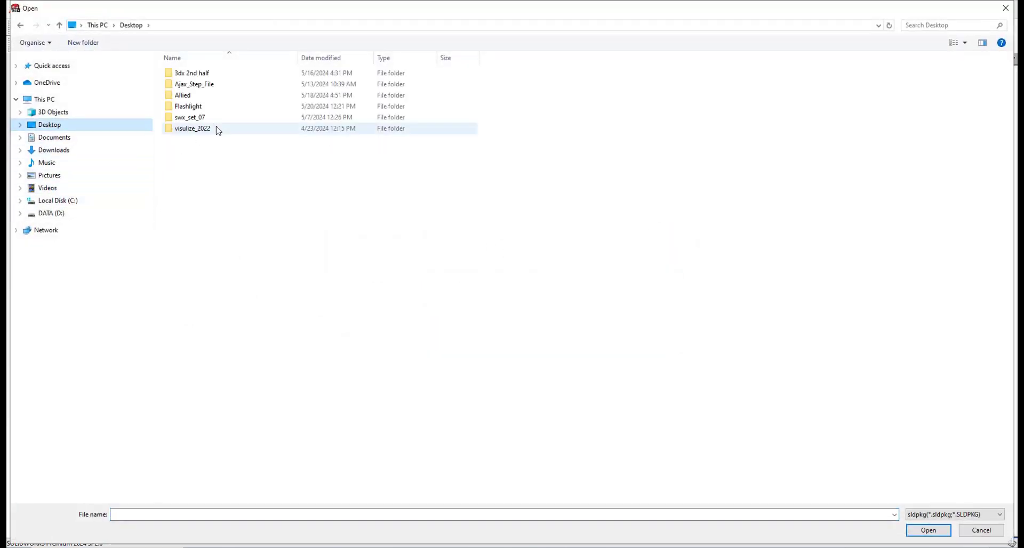
double_click(189, 106)
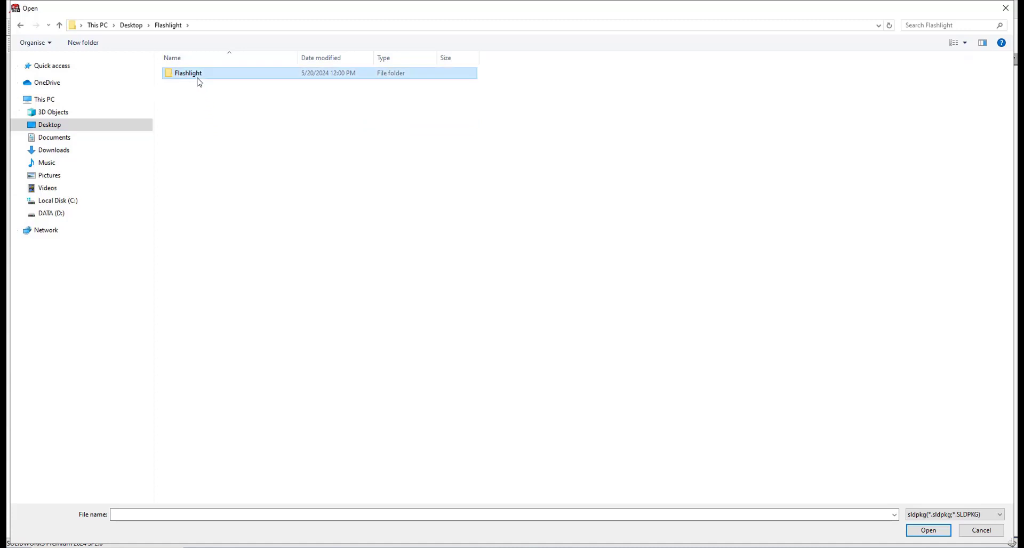
double_click(187, 73)
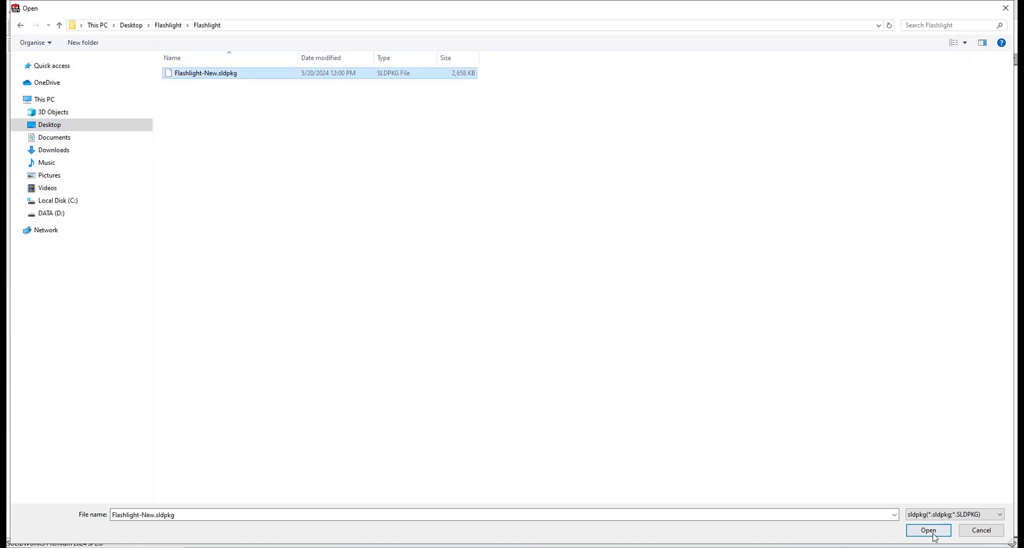
left_click(934, 530)
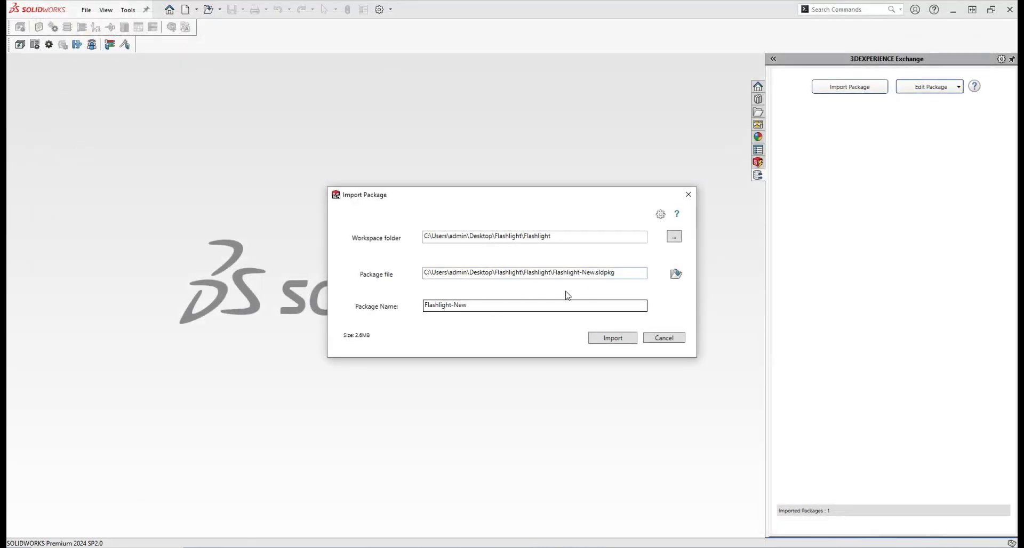
Rename the package to Flashlight-Modified and import it
left_click(490, 306)
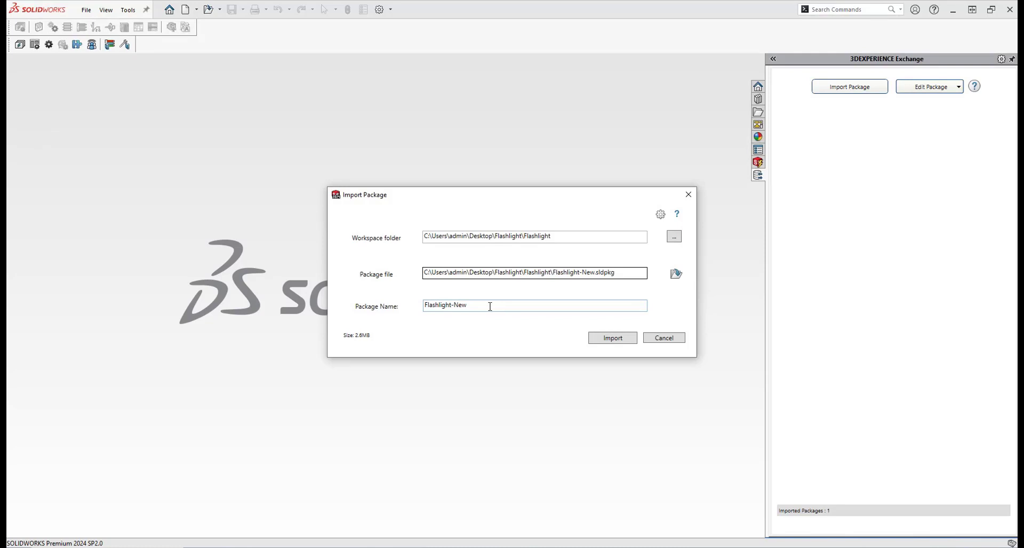
key("Backspace")
type("Modified")
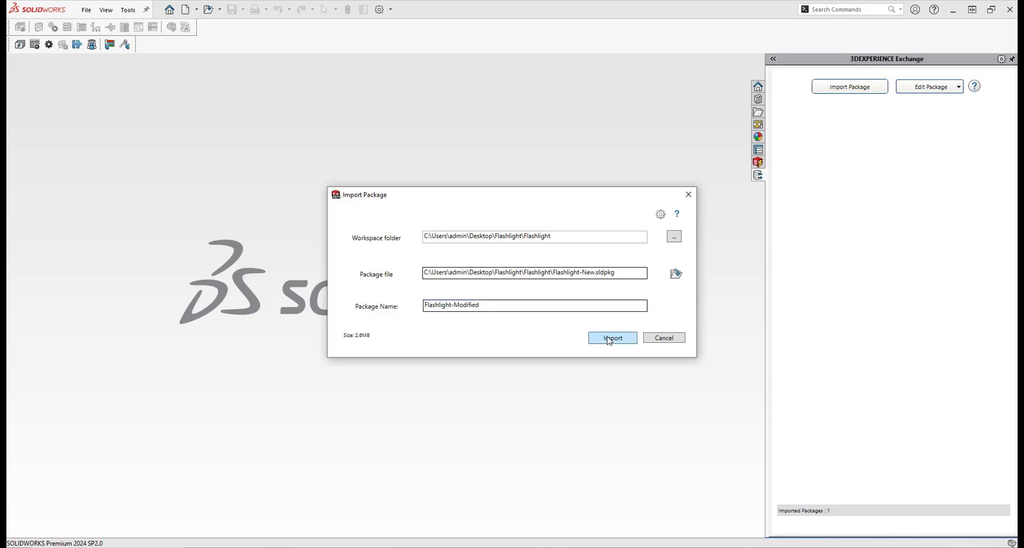
left_click(613, 338)
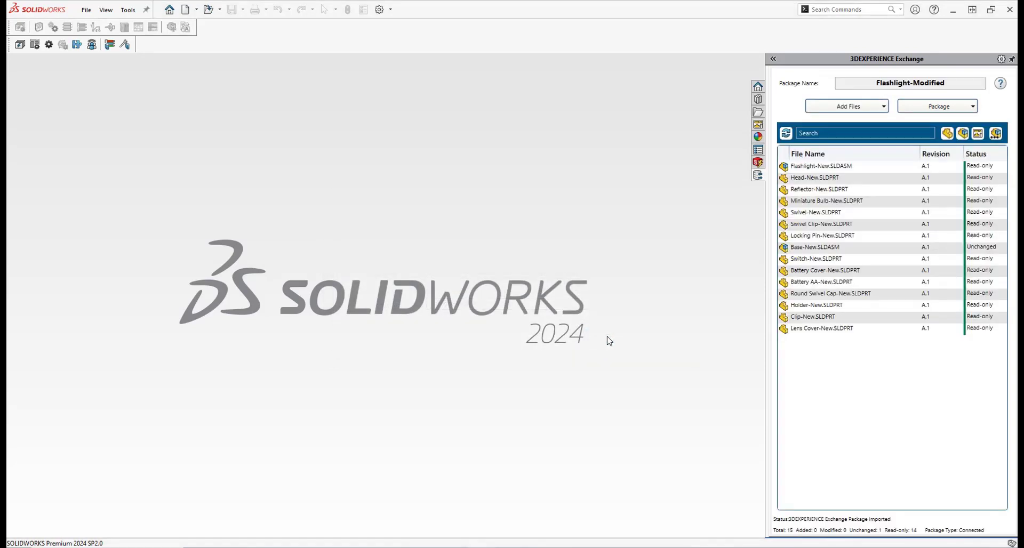
mouse_move(778, 345)
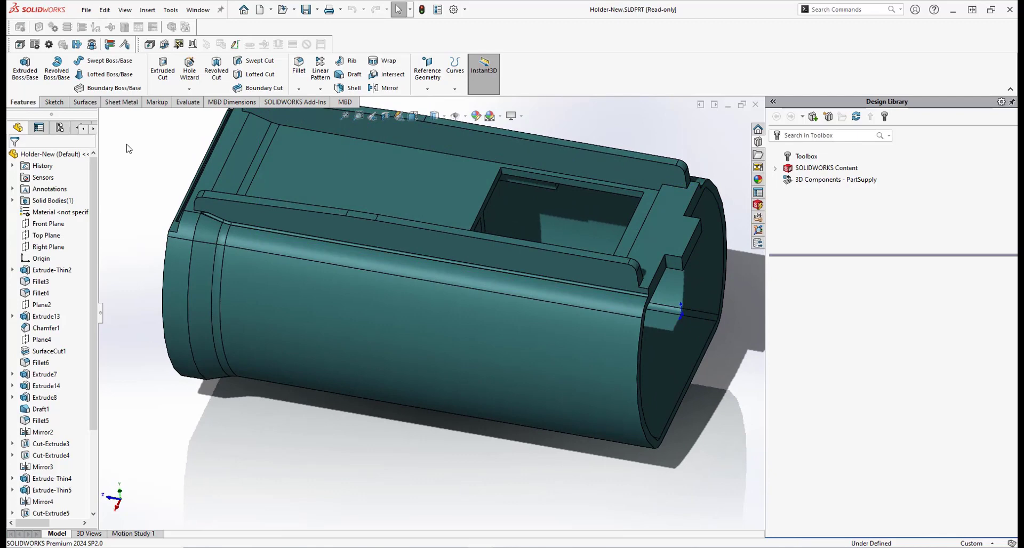
Fillet the short edge beside the top-rail notch with a 2 mm radius
left_click(298, 64)
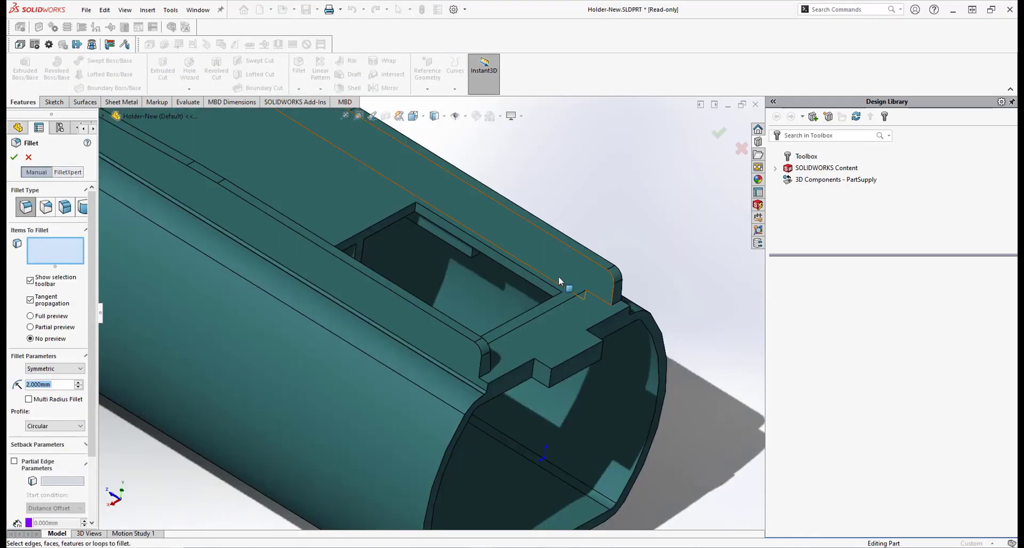
mouse_move(596, 301)
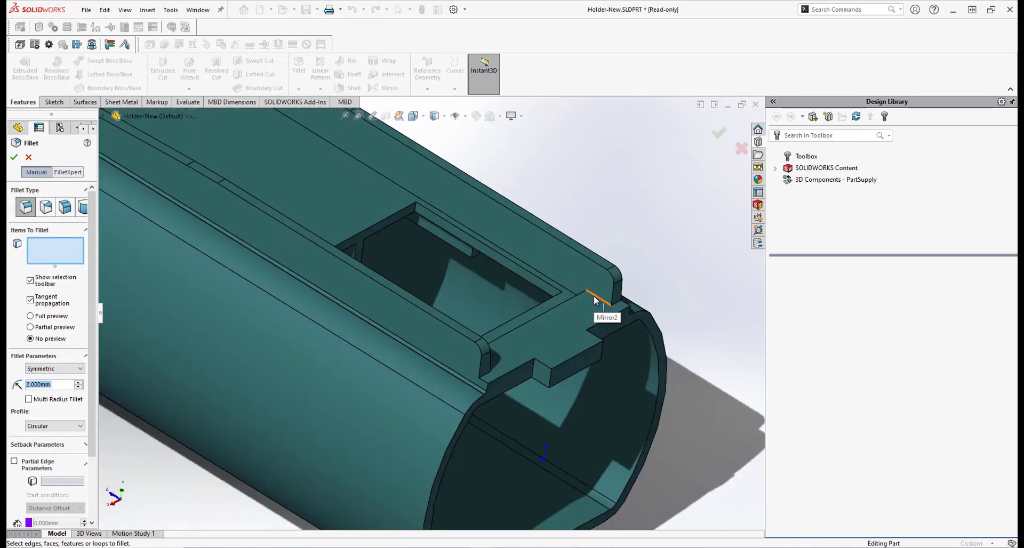
left_click(587, 302)
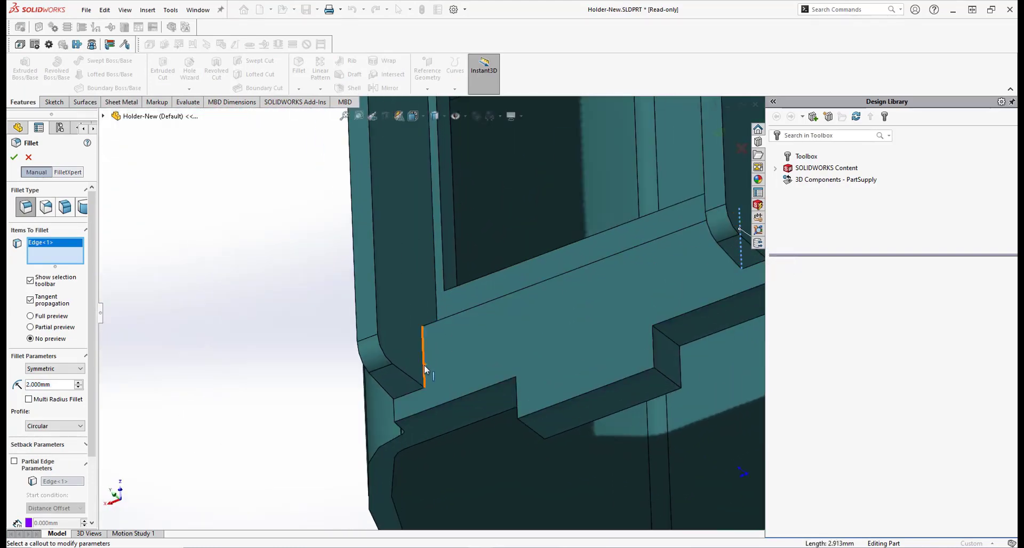
left_click(15, 157)
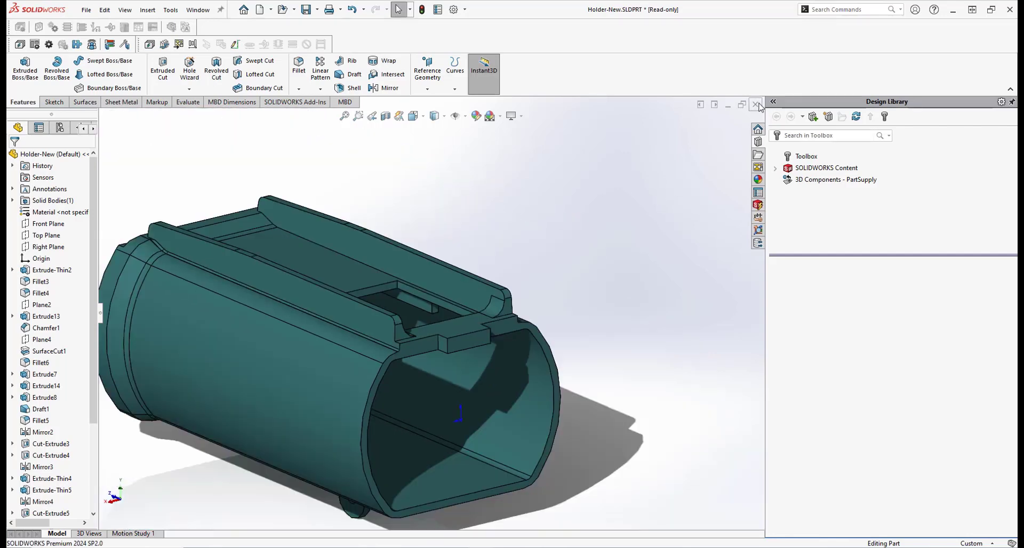
Close the holder and save it as a prefixed copy including referenced components
left_click(756, 104)
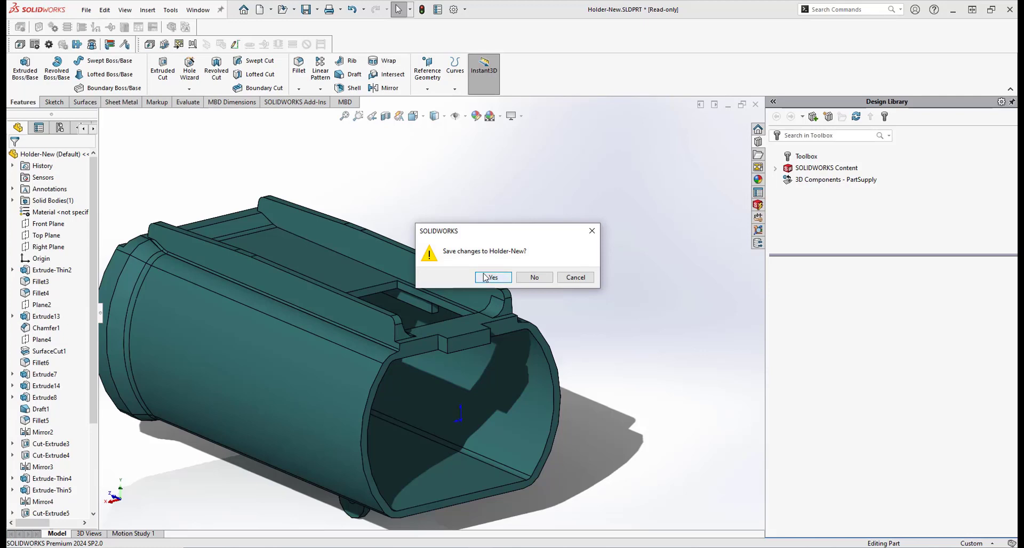
left_click(493, 278)
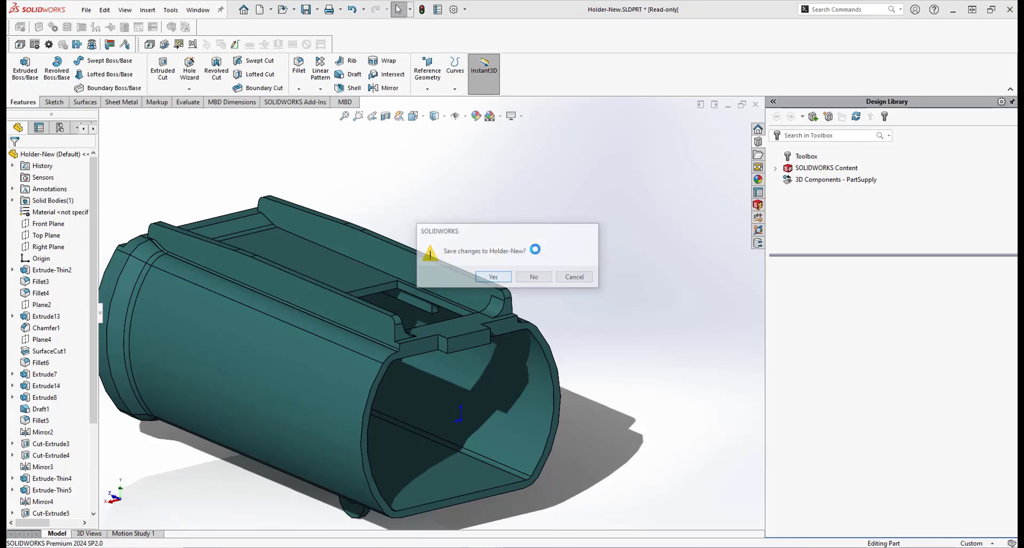
left_click(493, 277)
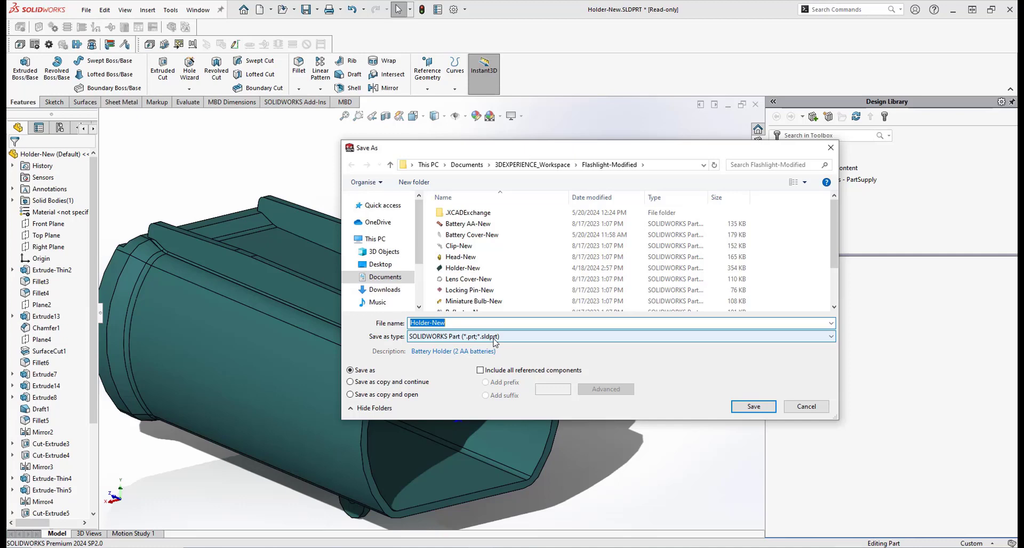
left_click(481, 370)
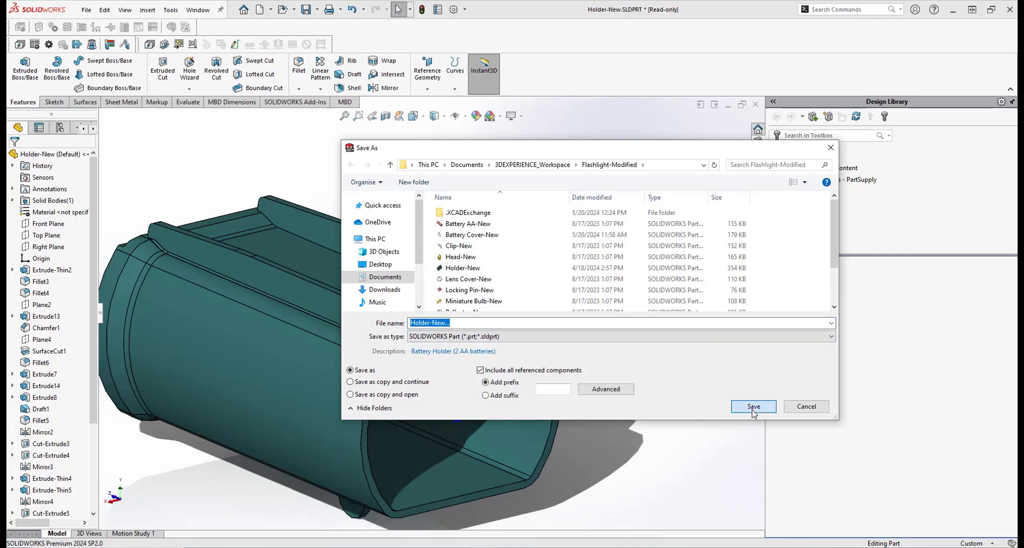
left_click(753, 407)
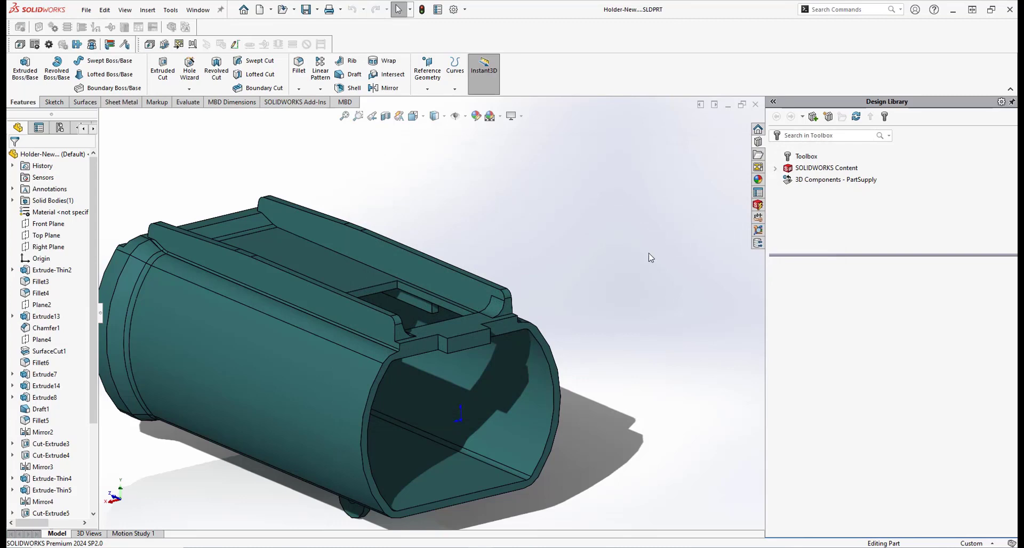
mouse_move(753, 119)
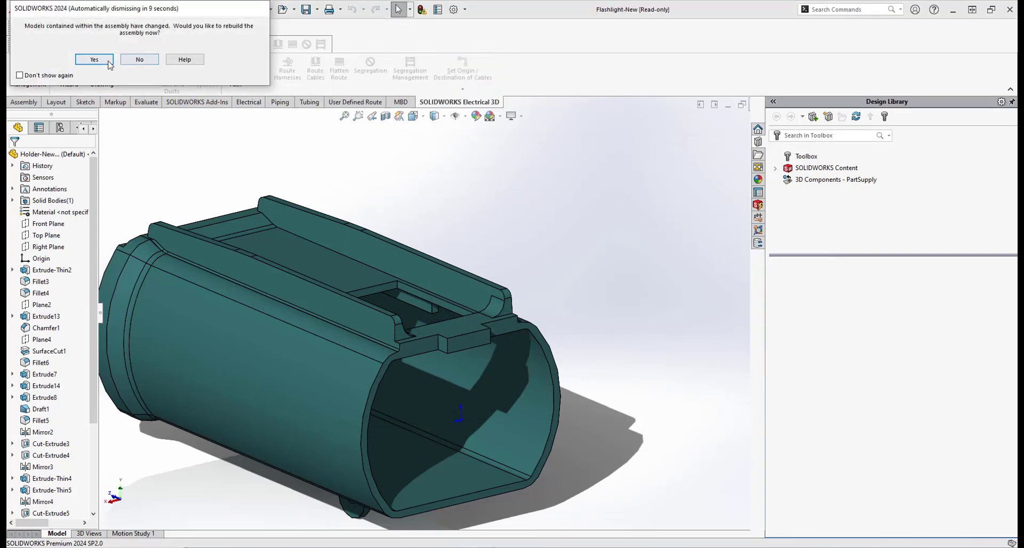
Rebuild the flashlight assembly and review the package files in 3DEXPERIENCE Exchange
left_click(109, 59)
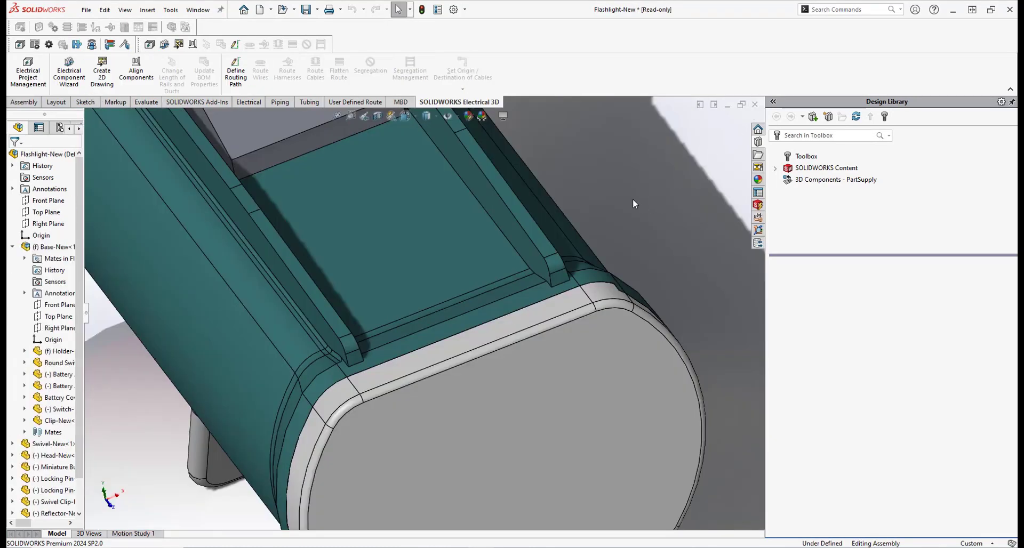
left_click(758, 244)
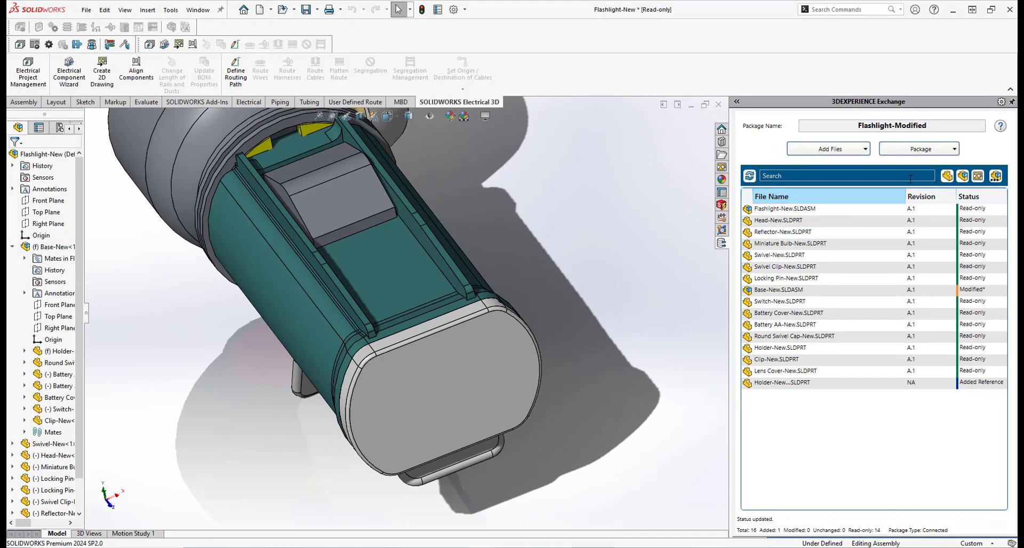
mouse_move(919, 149)
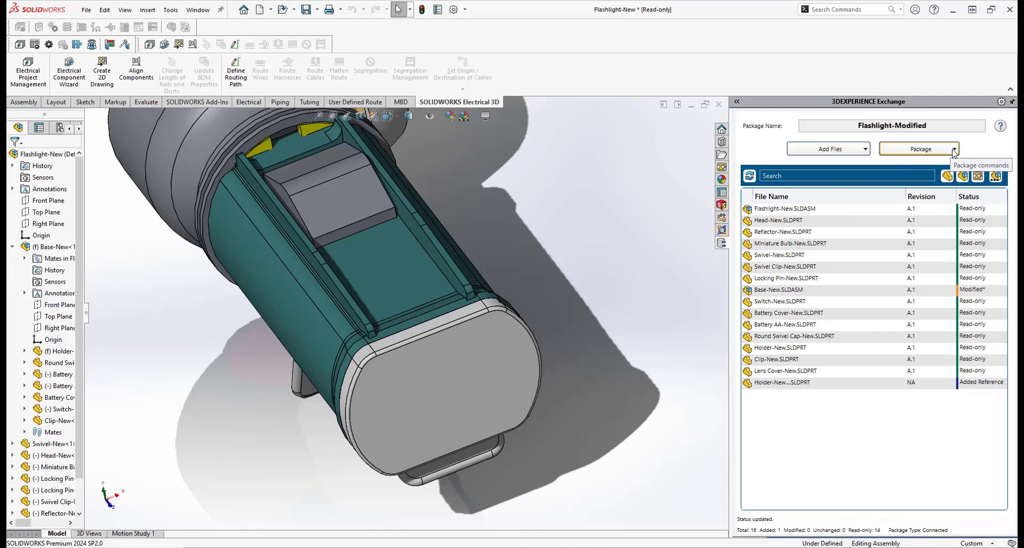
Show, then dismiss, the Flashlight-Modified Package command list
left_click(960, 149)
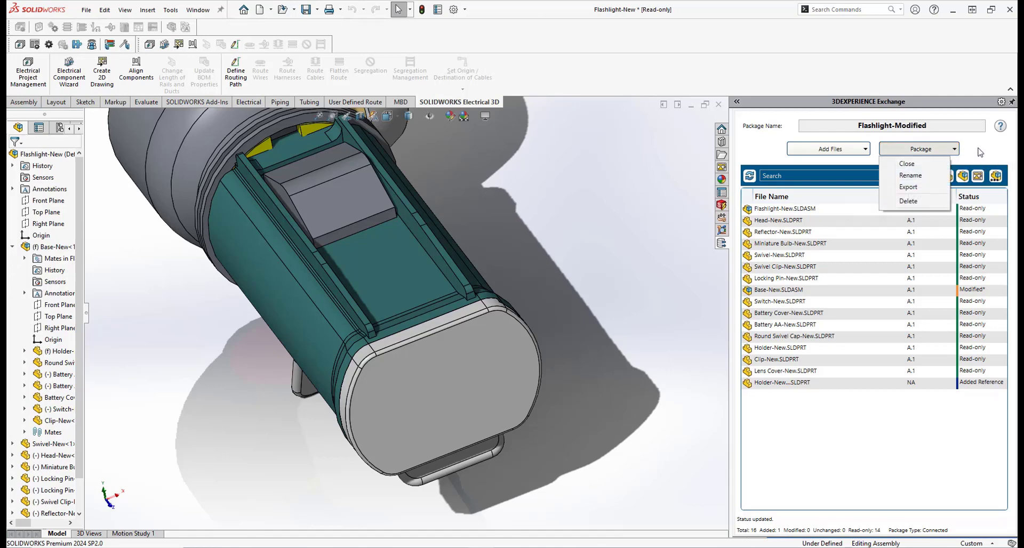
left_click(978, 152)
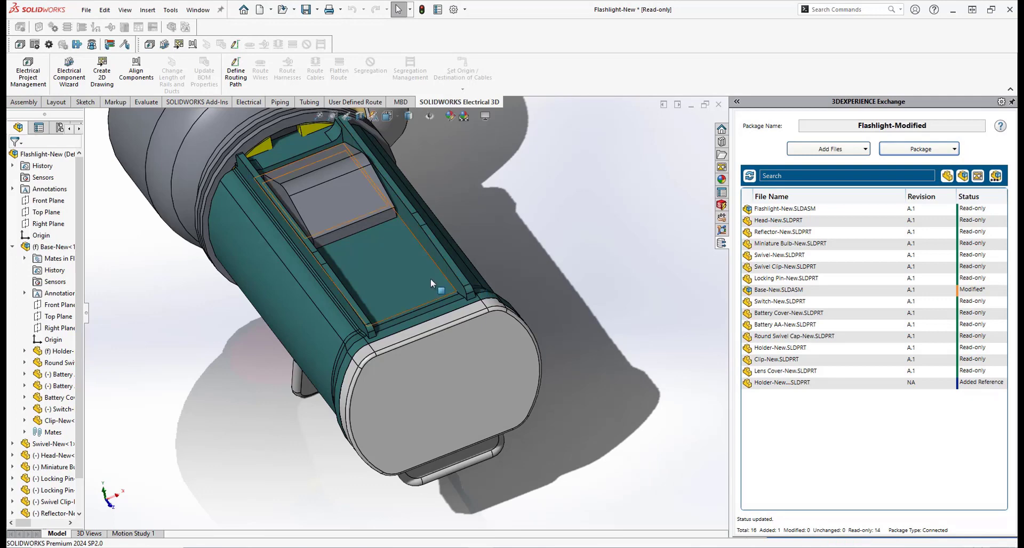
left_click(438, 284)
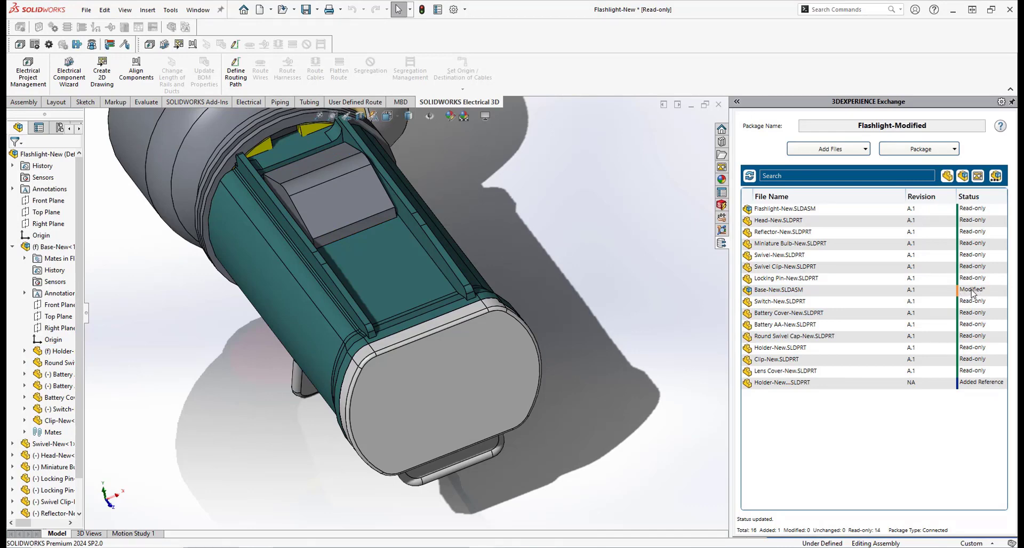
mouse_move(921, 149)
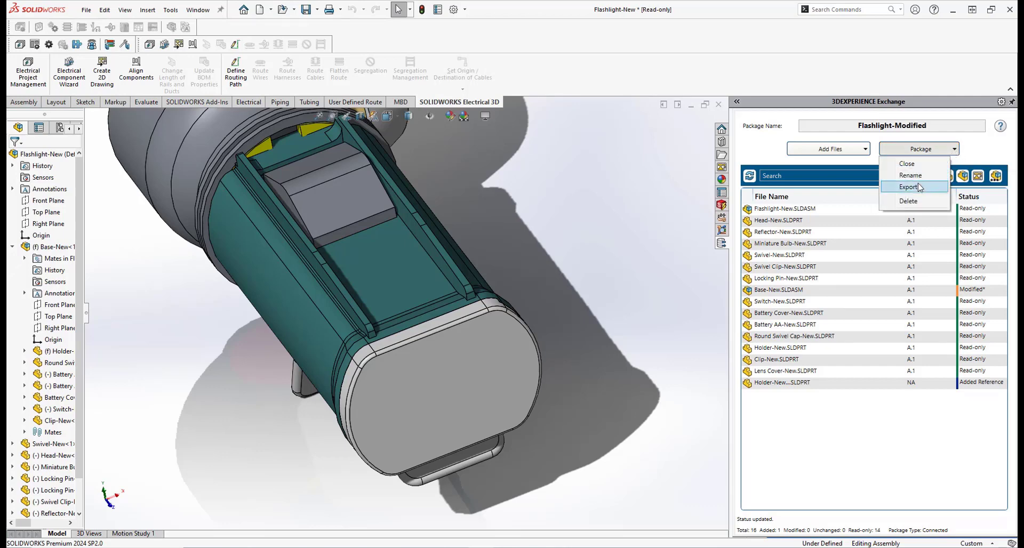
Export Flashlight-Modified as Flashlight-Modified.1 to the Desktop Flashlight folder without saving changes
left_click(910, 187)
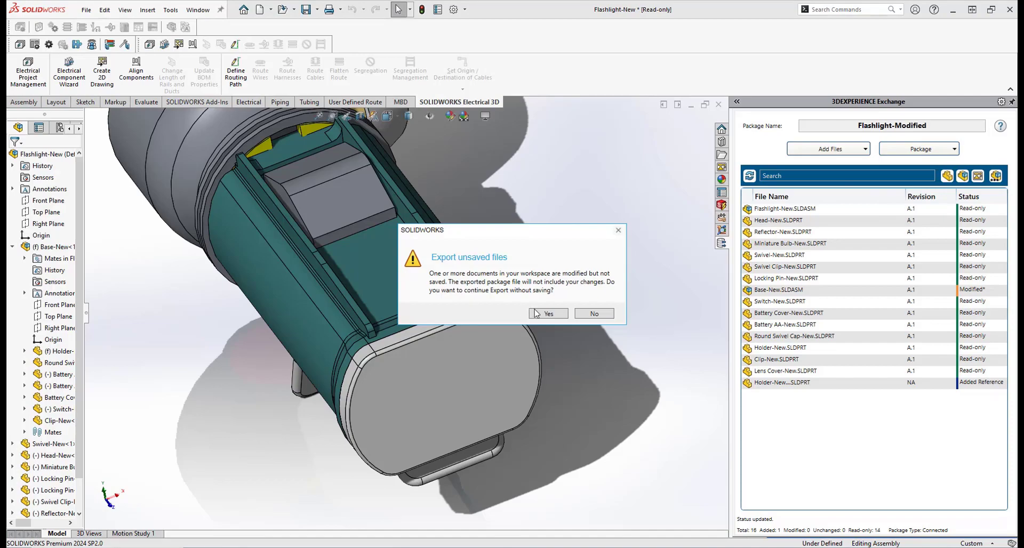
left_click(549, 313)
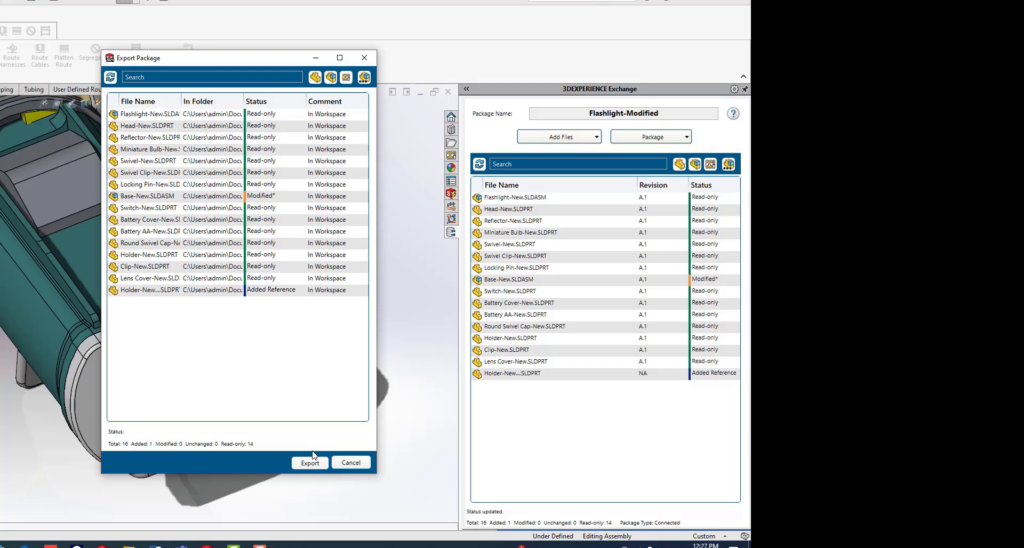
left_click(310, 463)
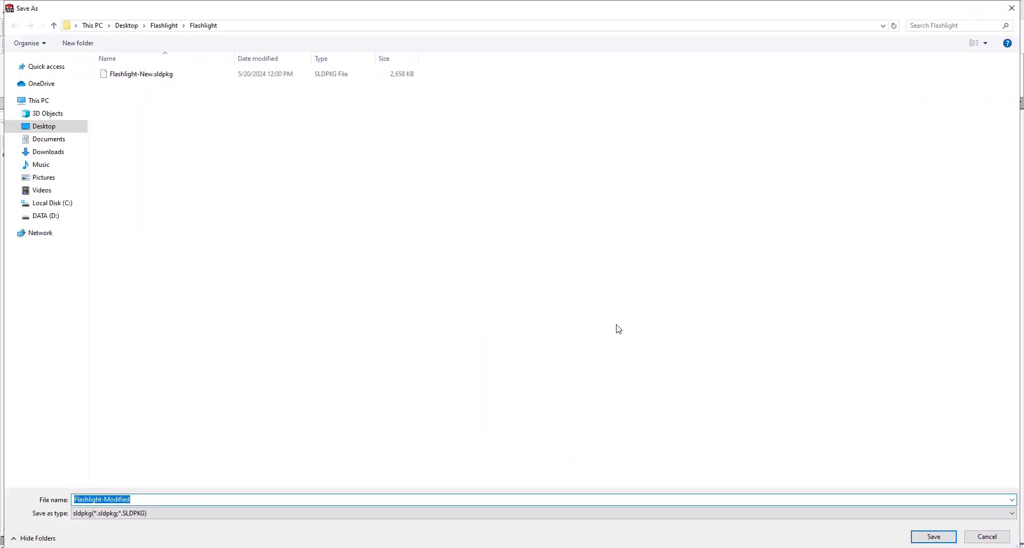
left_click(164, 499)
type(".1")
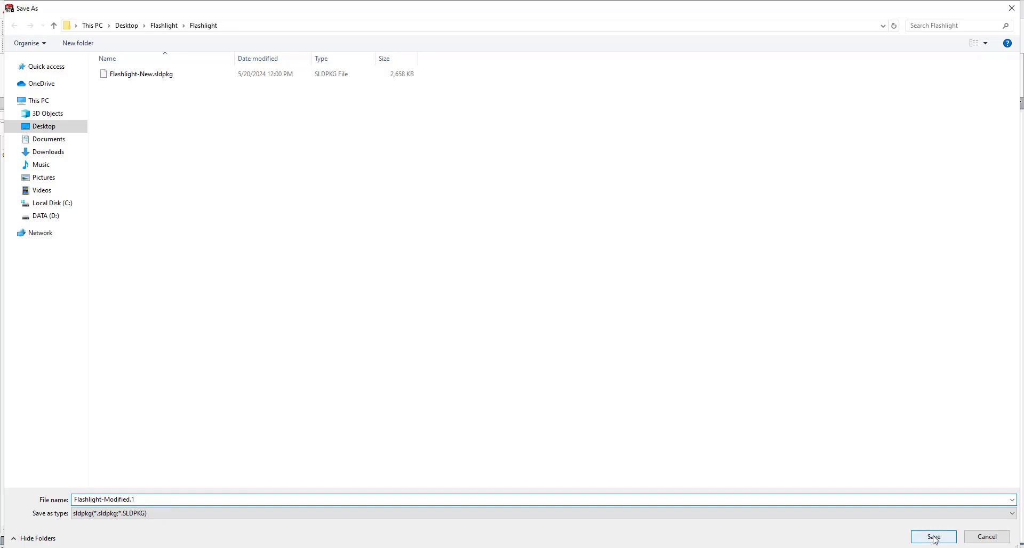
left_click(934, 536)
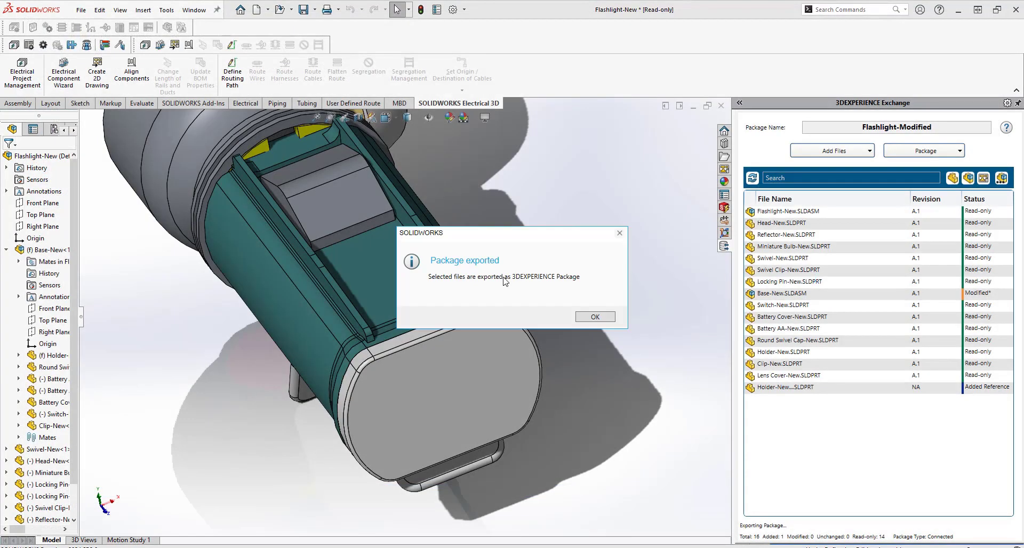